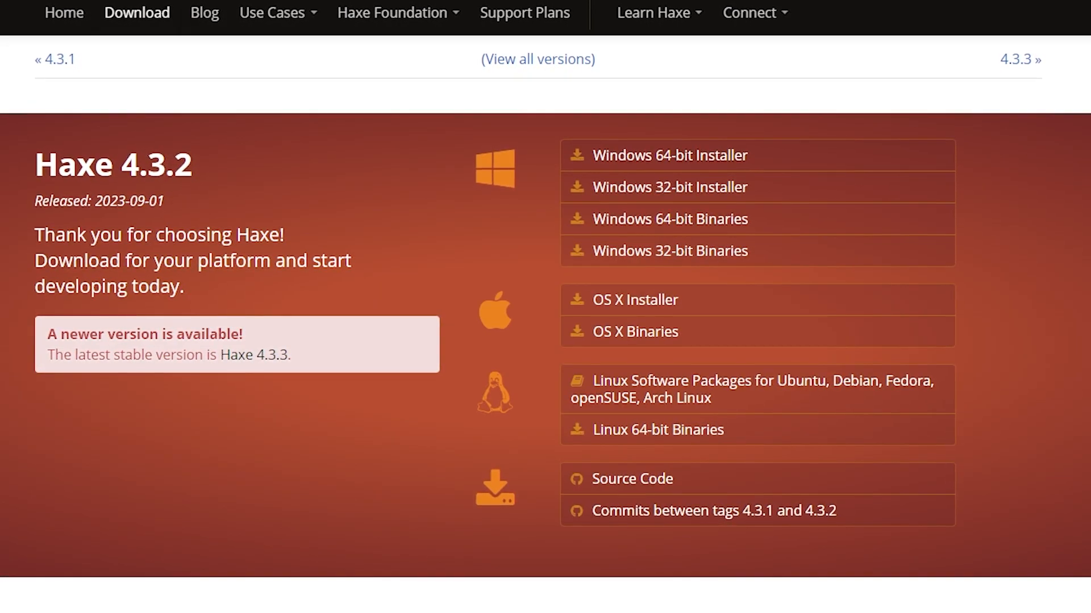
mouse_move(671, 154)
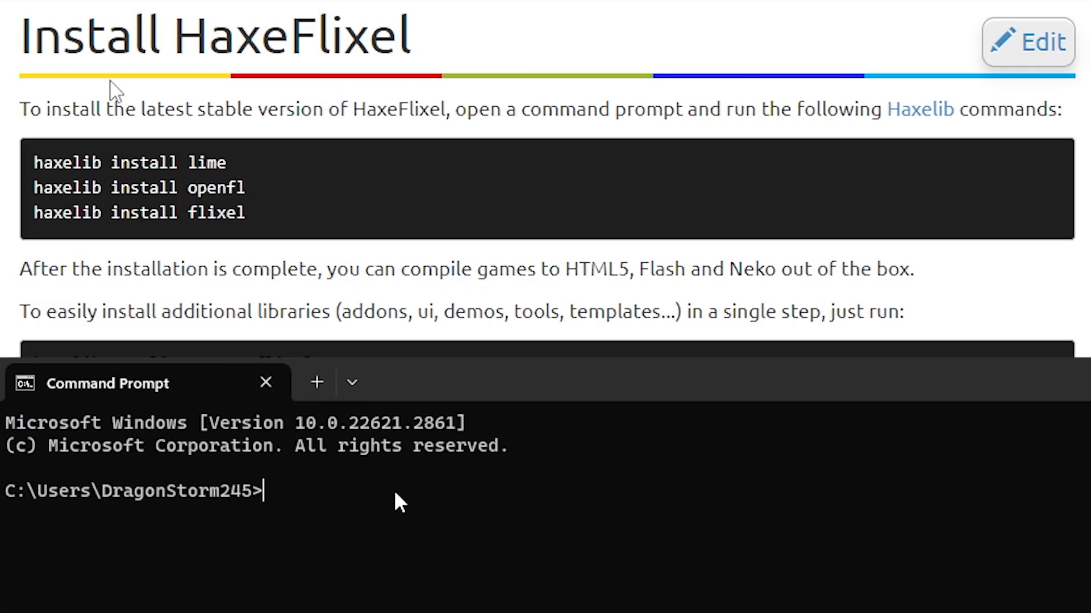
Step: Select the 'haxelib install flixel' and 'haxelib run lime setup' commands in the notes
double_click(129, 162)
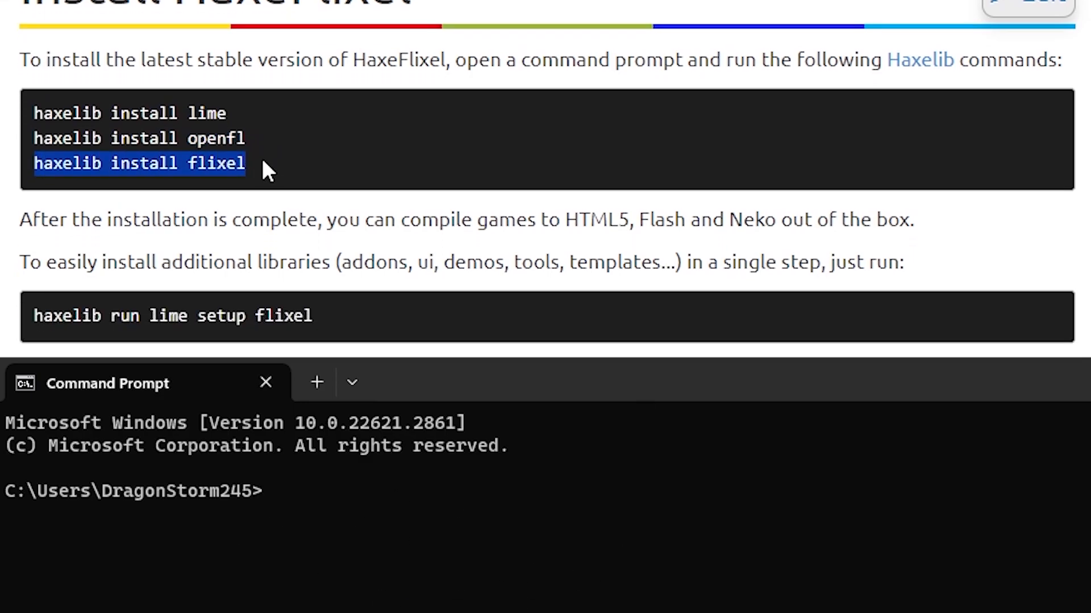
scroll("down", 3)
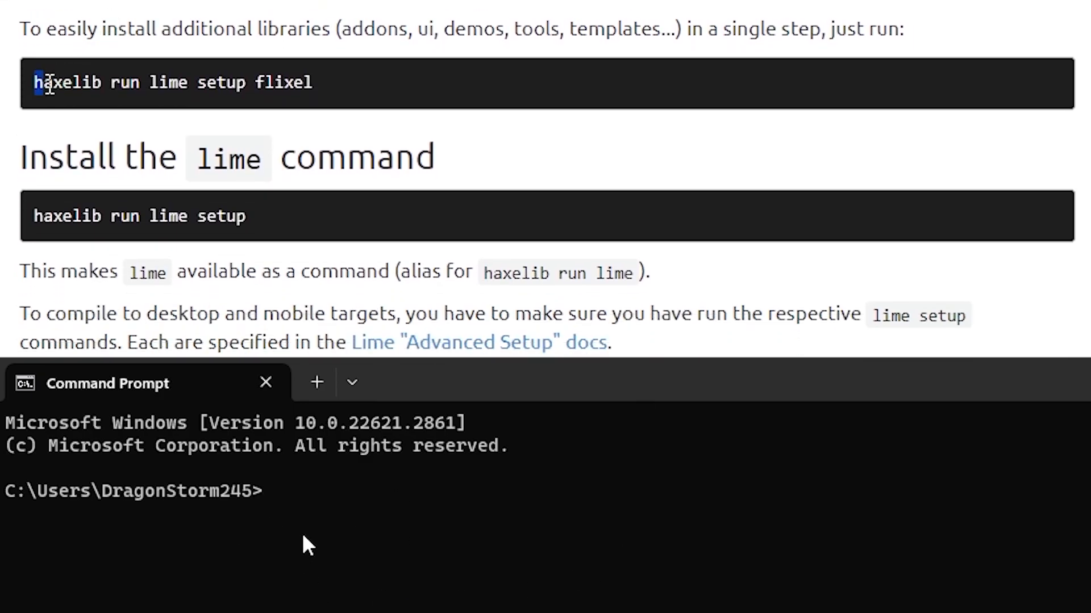
double_click(67, 216)
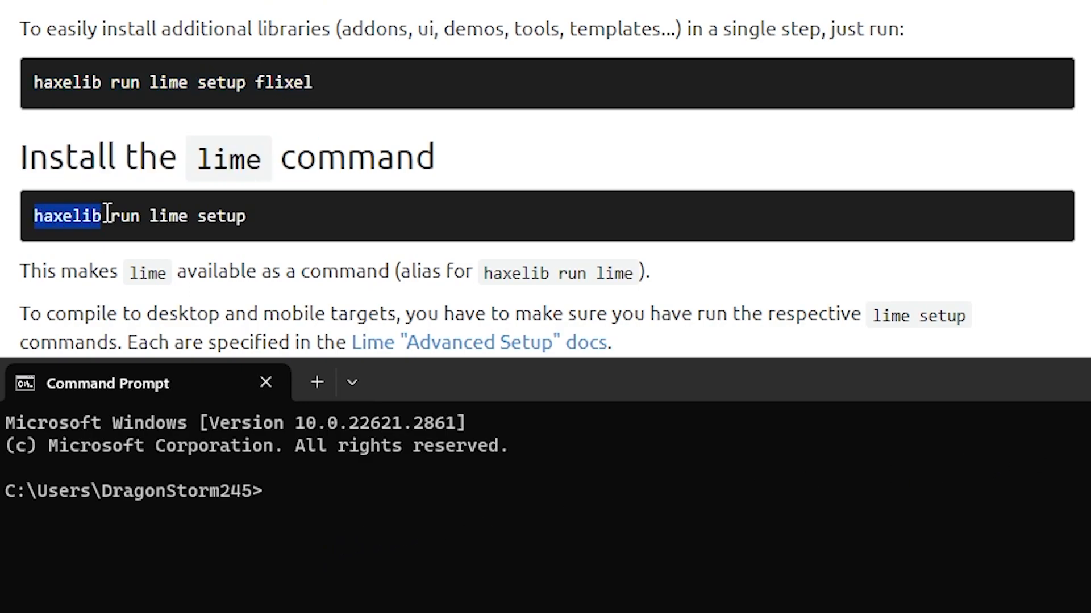
left_click_drag(33, 216, 247, 216)
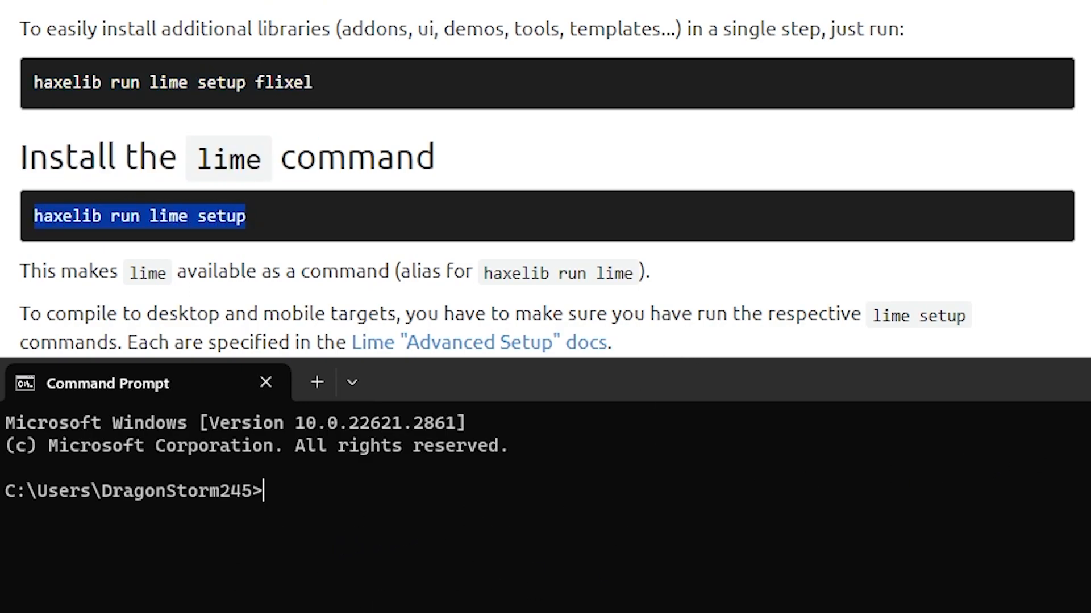
scroll("down", 3)
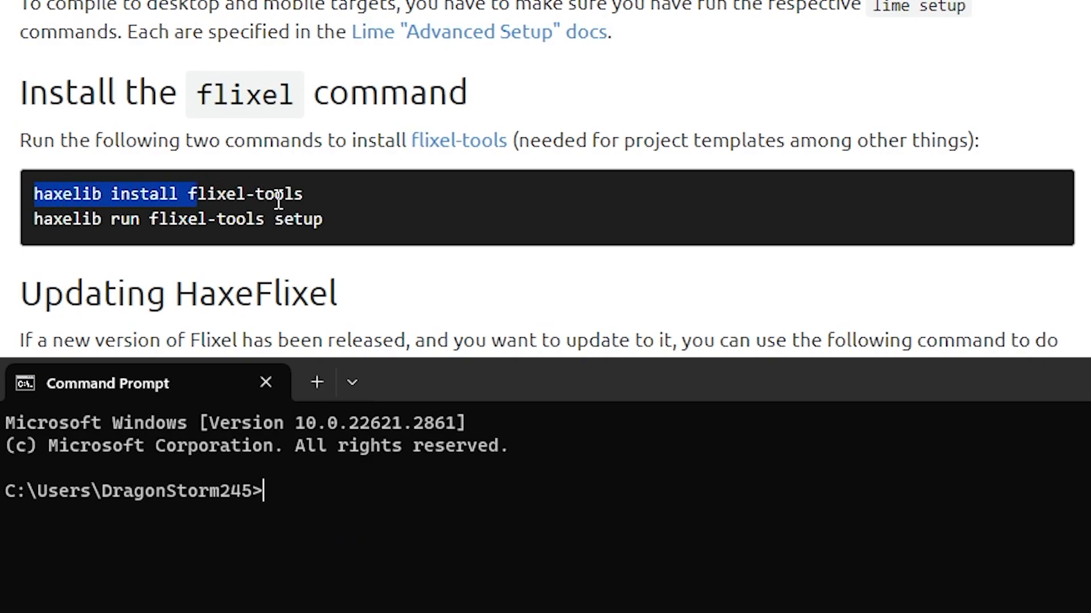
scroll("down", 3)
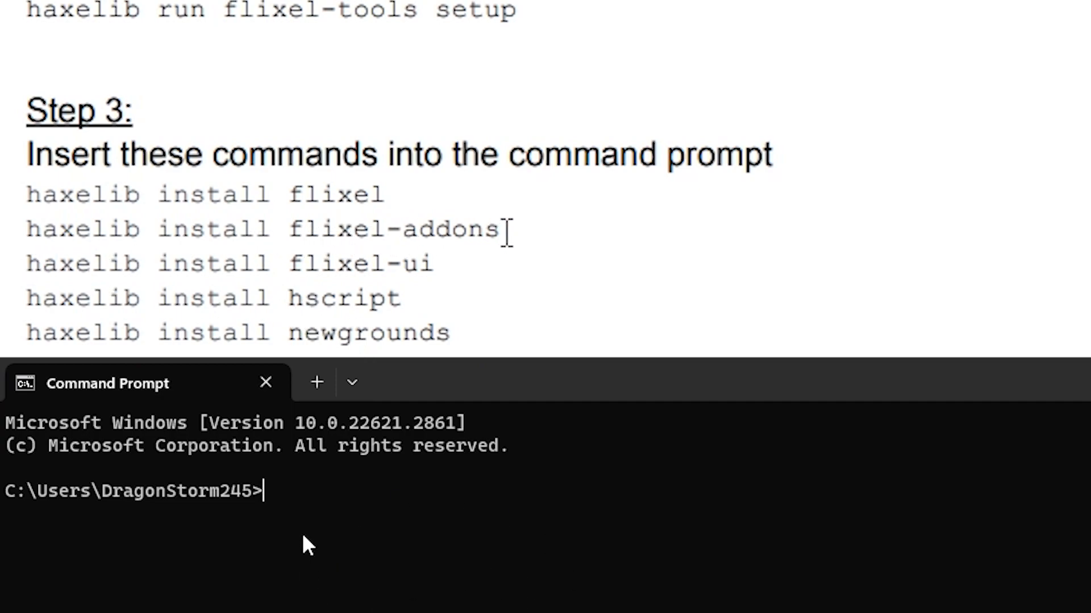
mouse_move(358, 276)
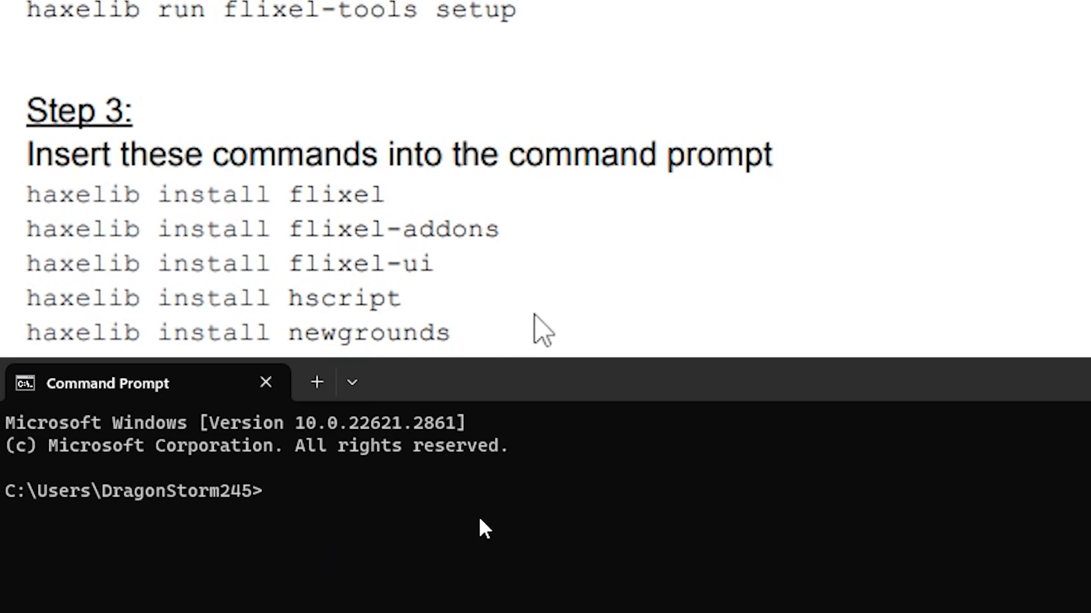
scroll("down", 3)
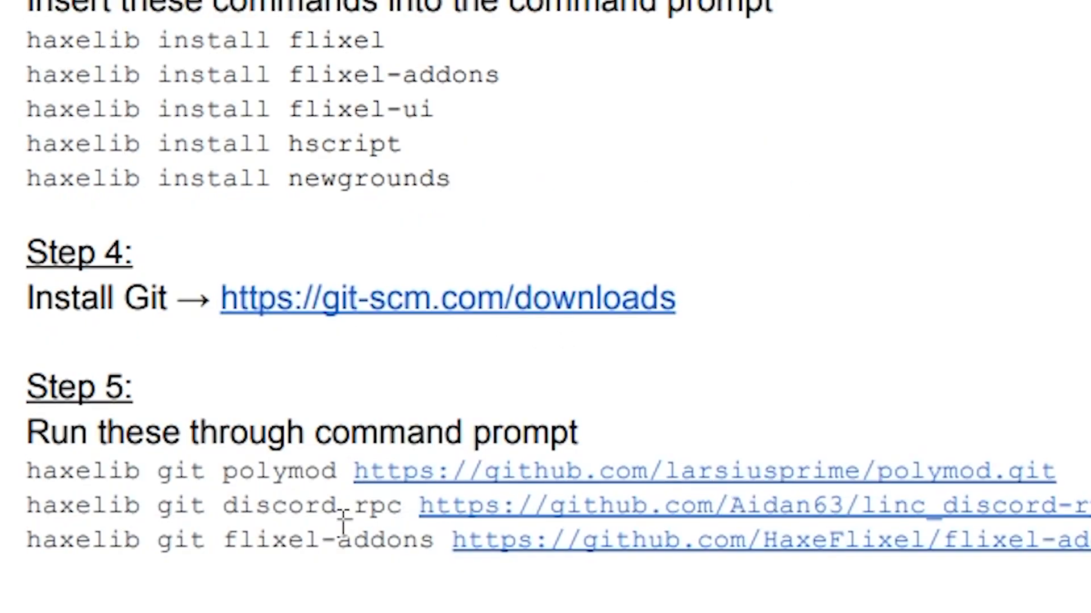
left_click(446, 298)
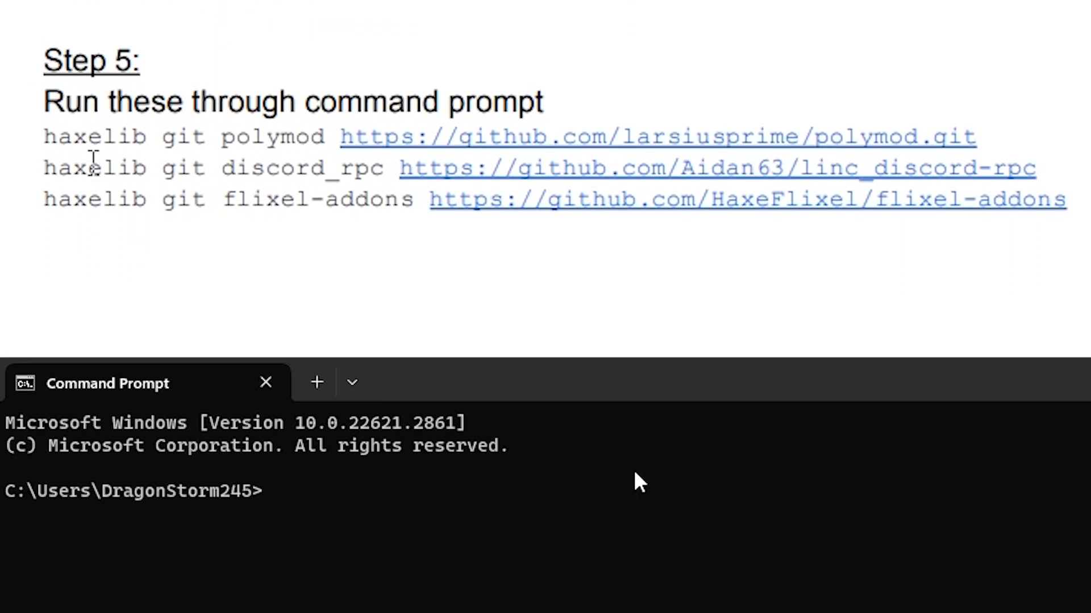
mouse_move(396, 181)
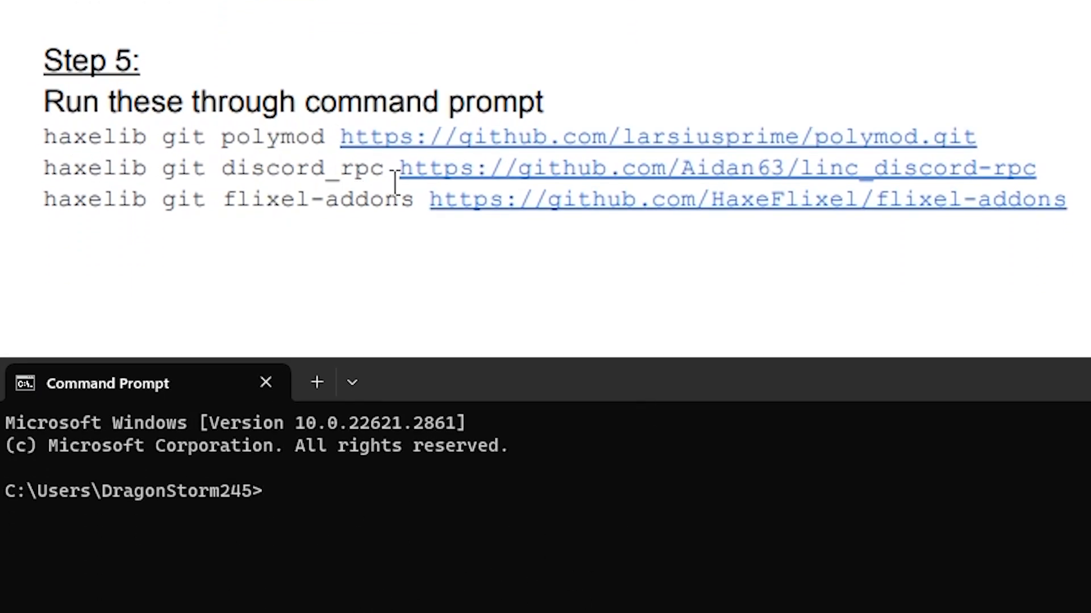
mouse_move(508, 240)
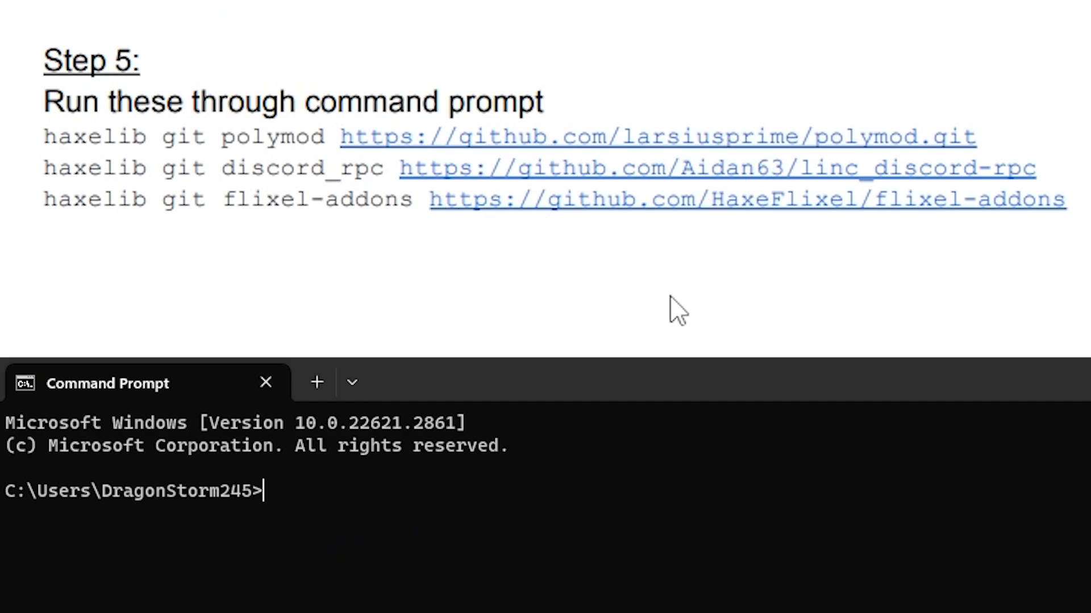
Step: Download Visual Studio 2019 and tick MSVC v142 and Windows 10 SDK 10.0.17763.0
scroll("down", 3)
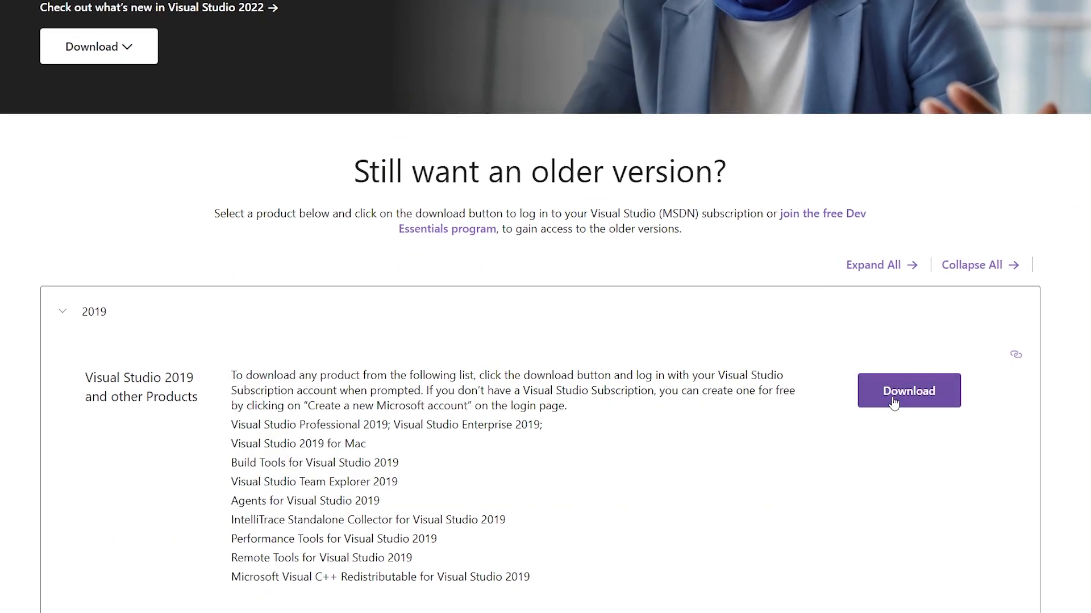
left_click(908, 391)
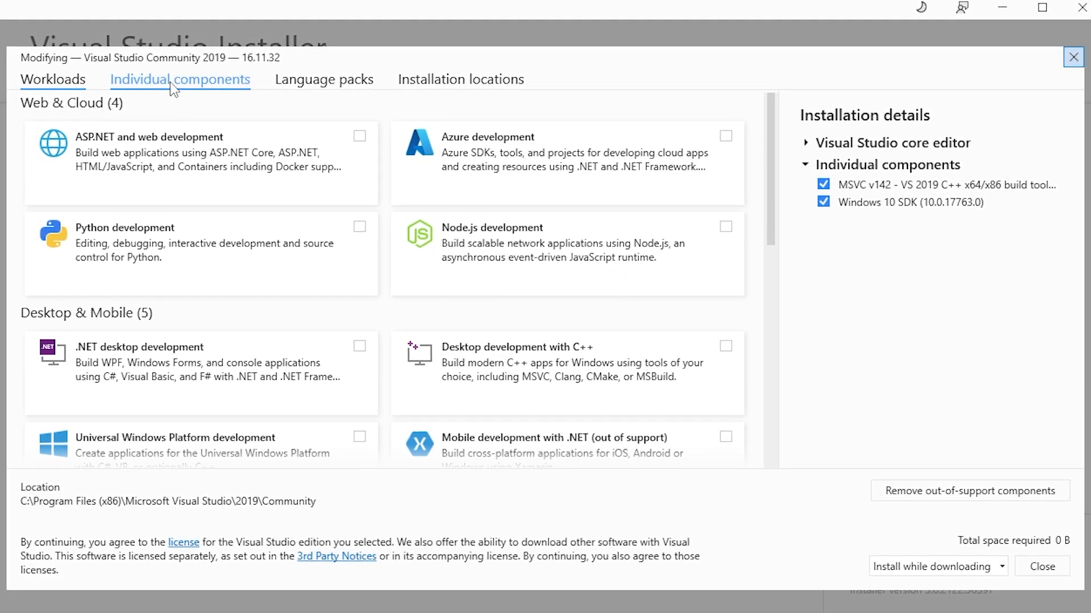
left_click(180, 78)
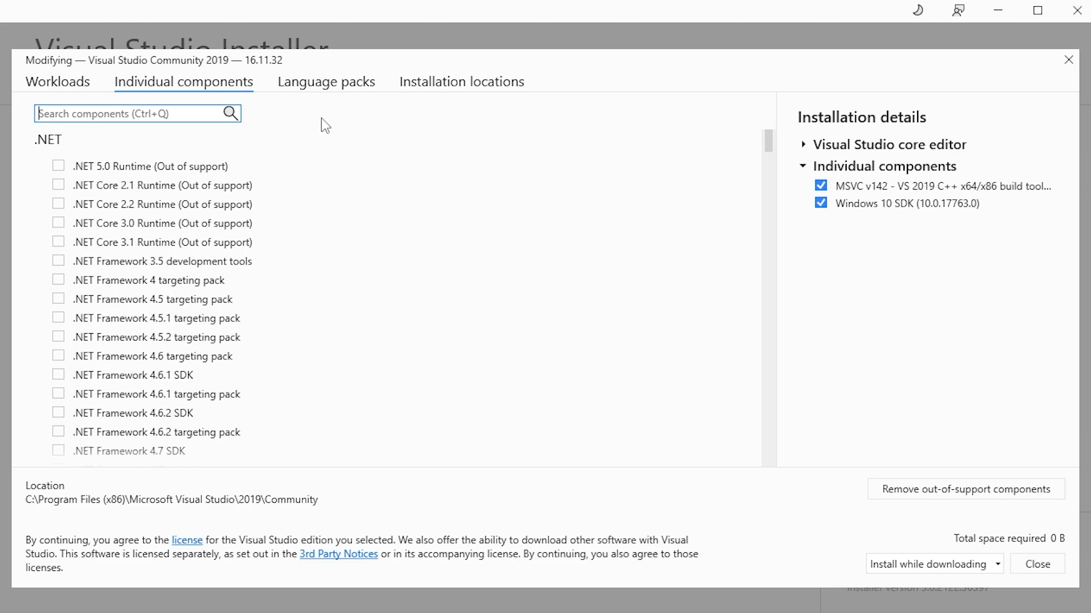
mouse_move(297, 112)
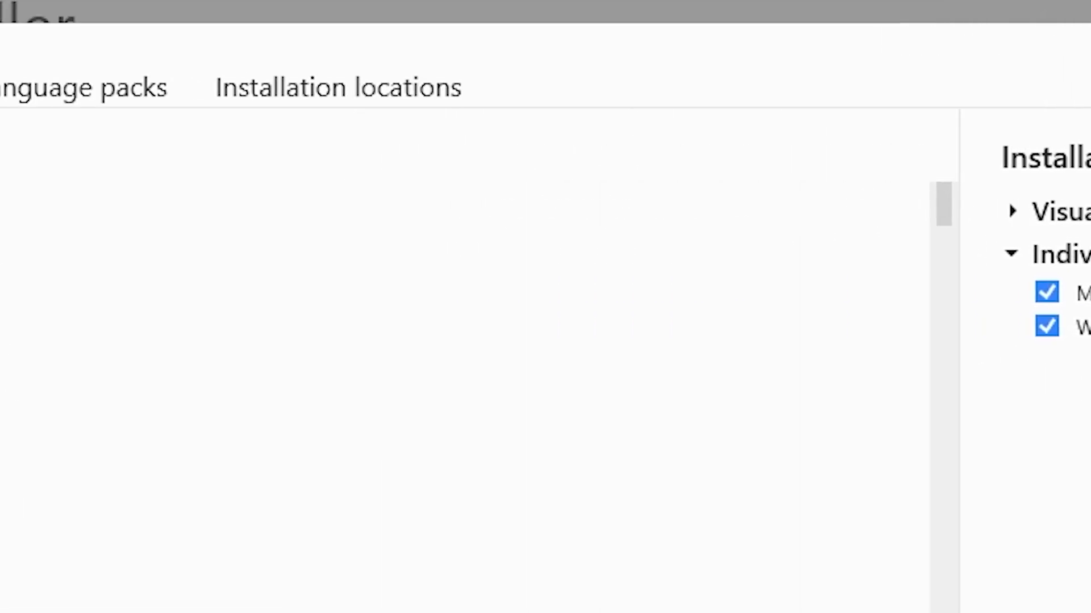
left_click(610, 87)
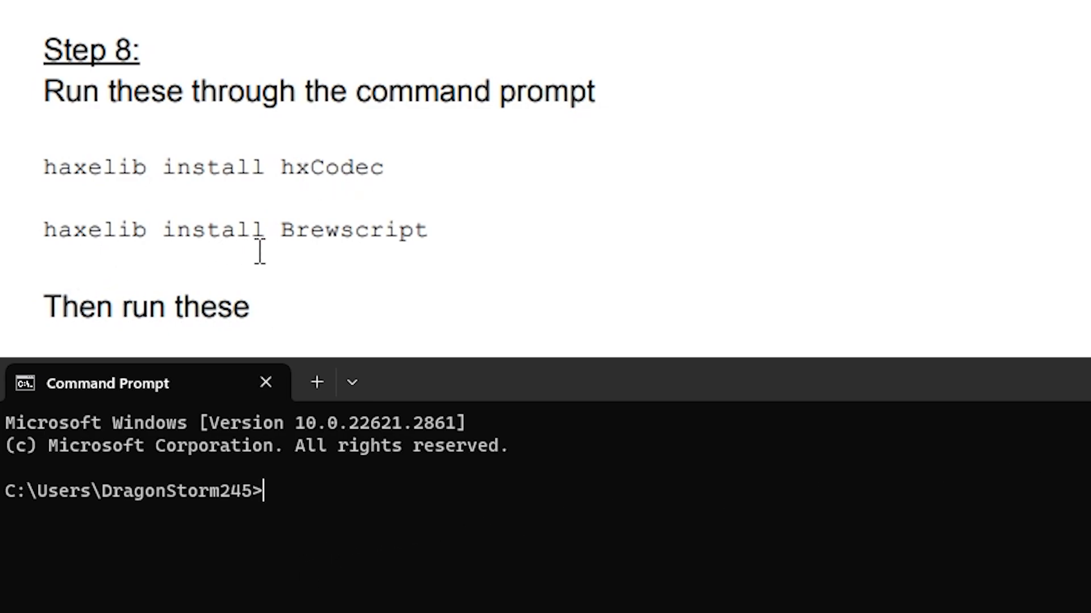
scroll("down", 3)
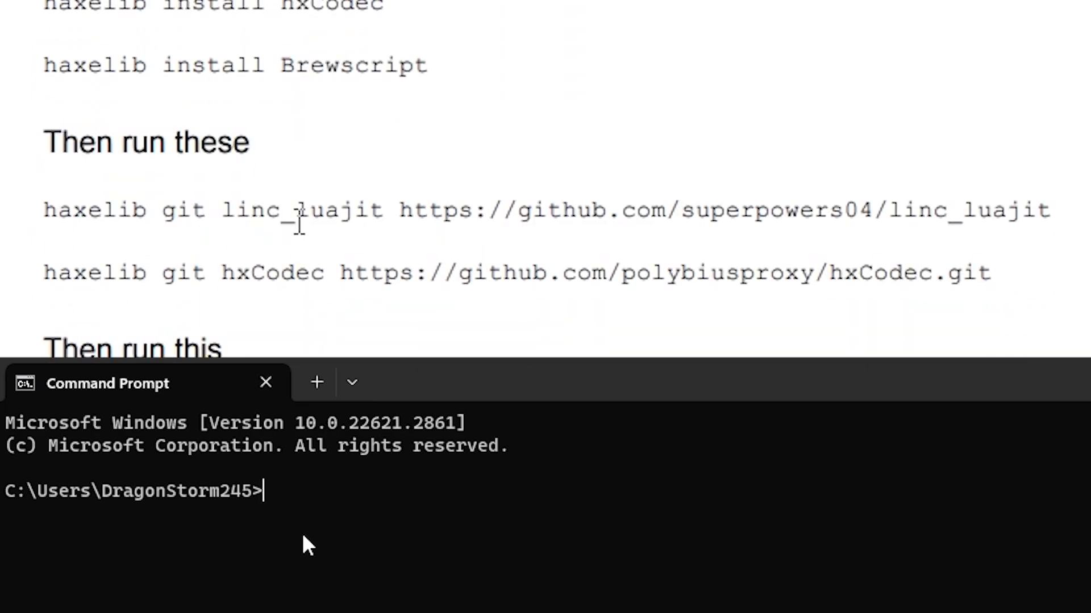
mouse_move(317, 288)
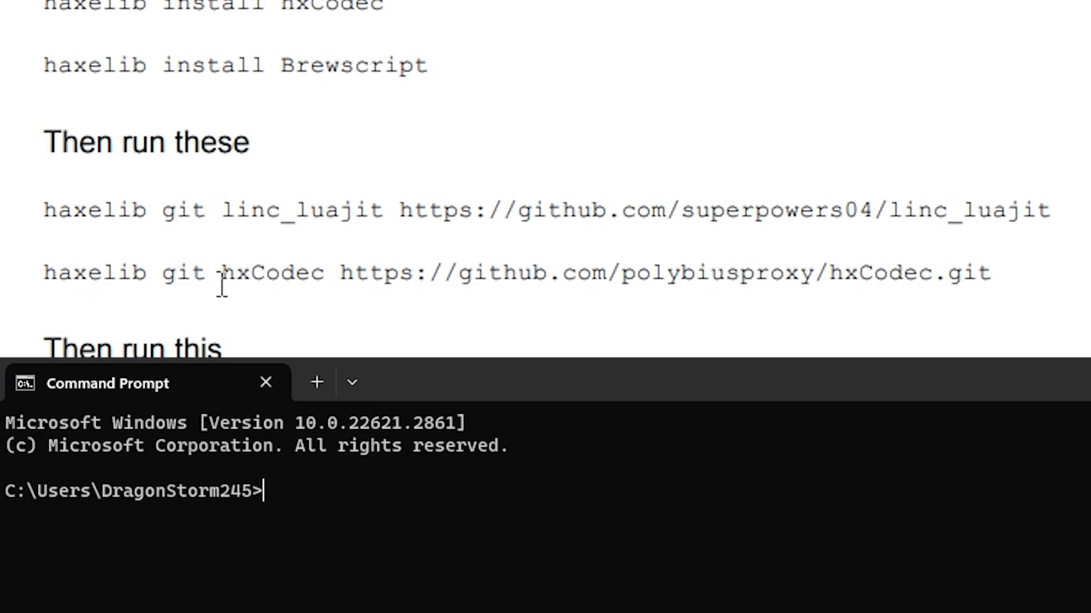
mouse_move(436, 318)
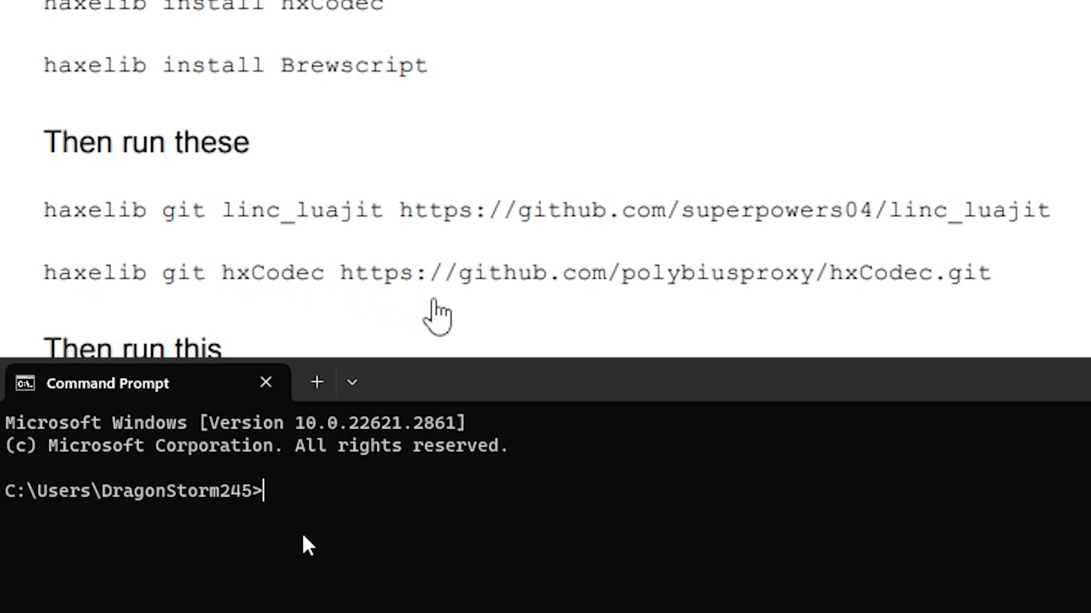
mouse_move(436, 316)
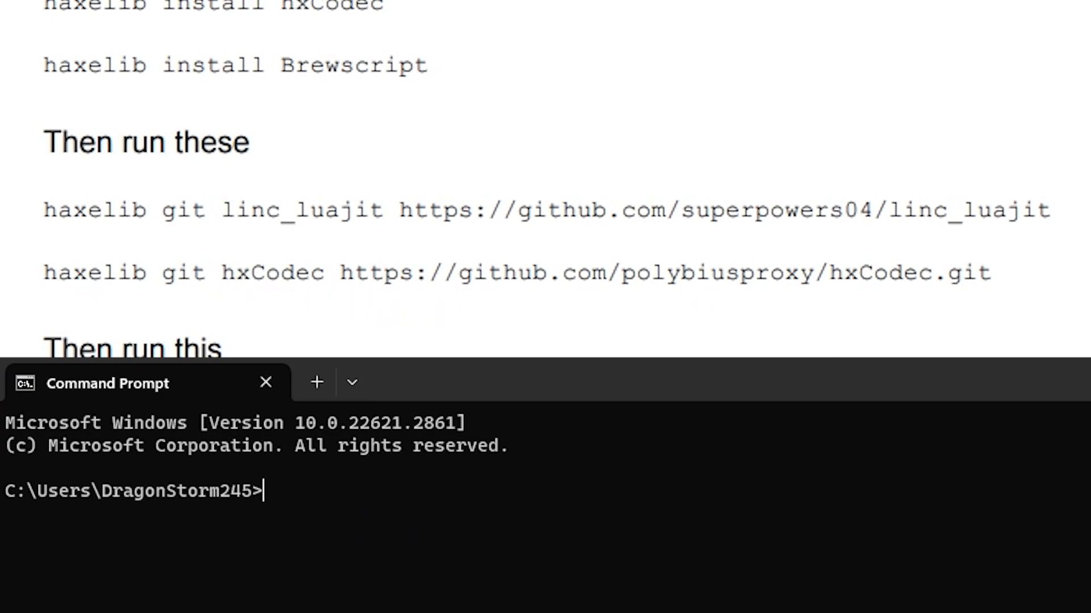
scroll("down", 3)
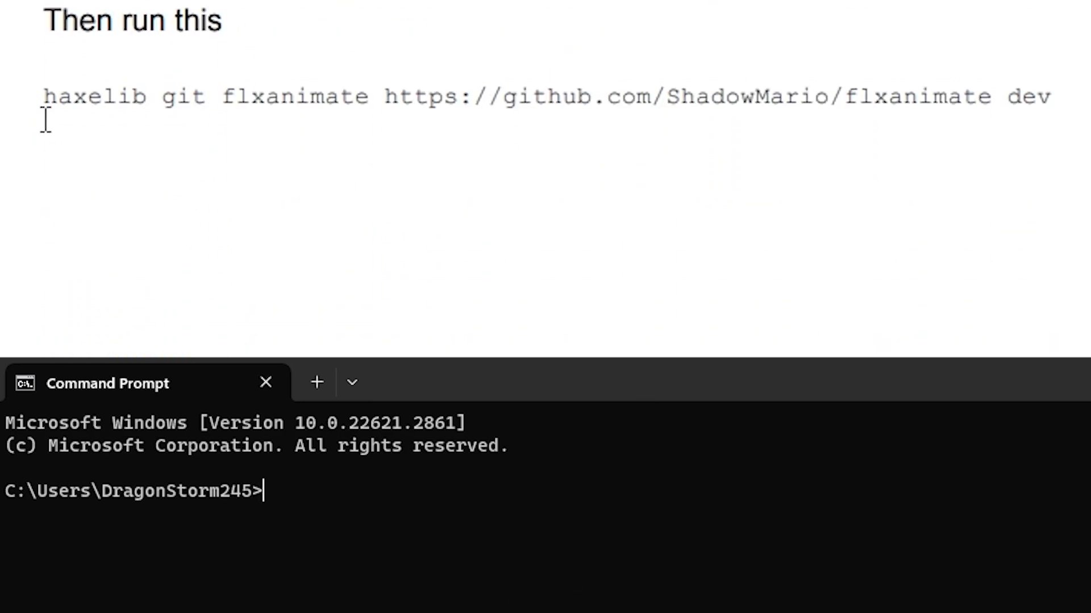
mouse_move(308, 546)
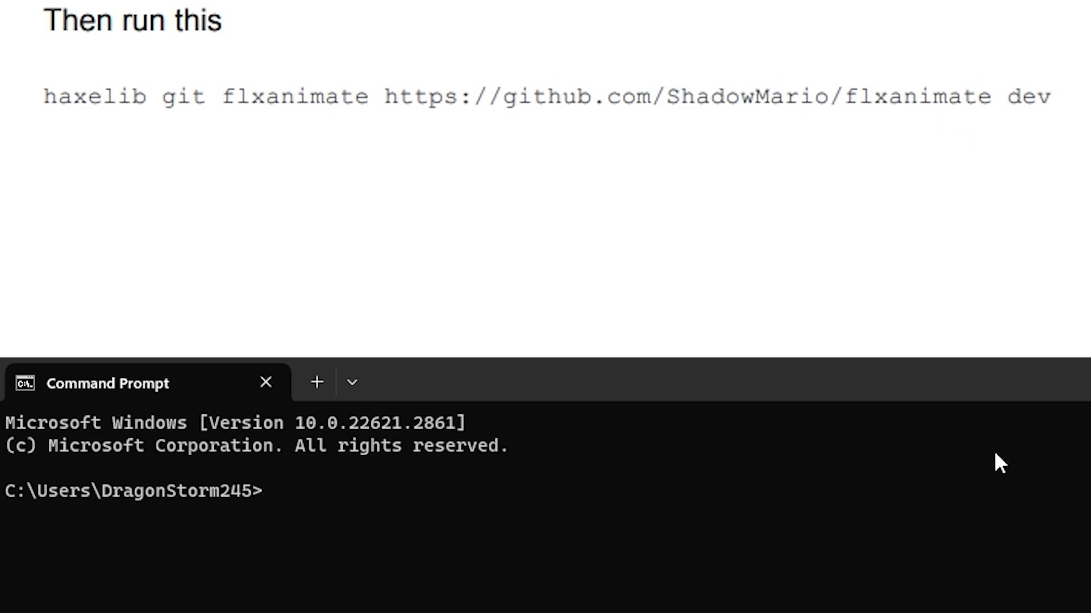
scroll("down", 3)
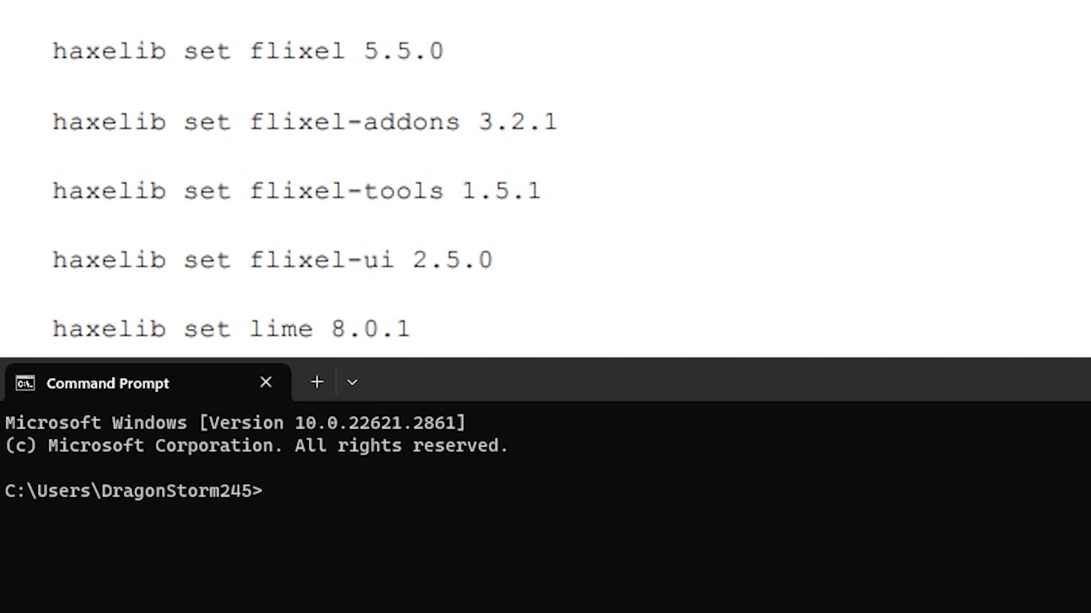
mouse_move(359, 66)
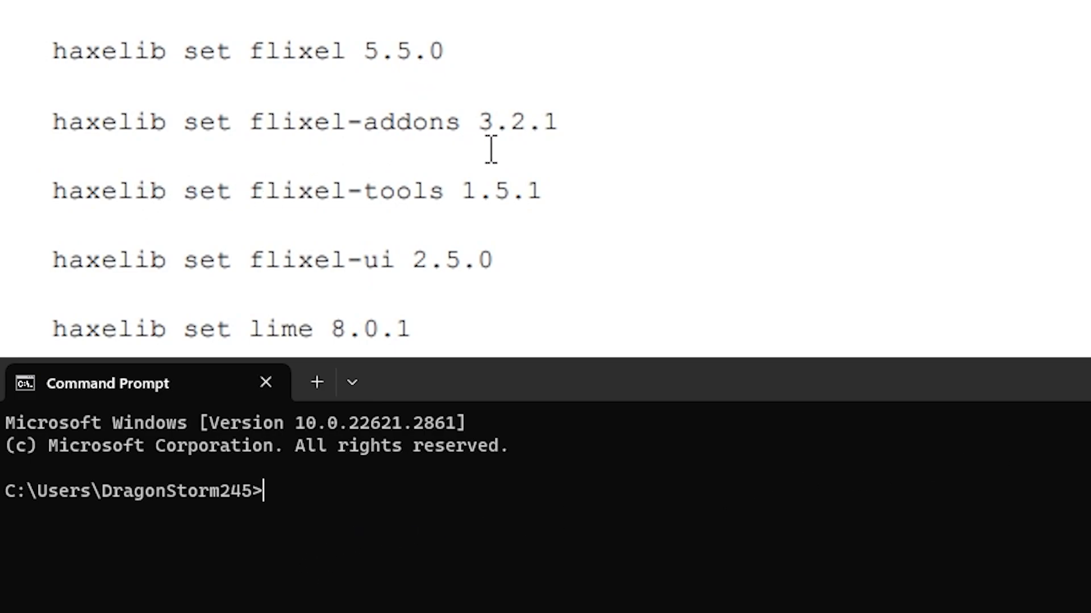
mouse_move(115, 261)
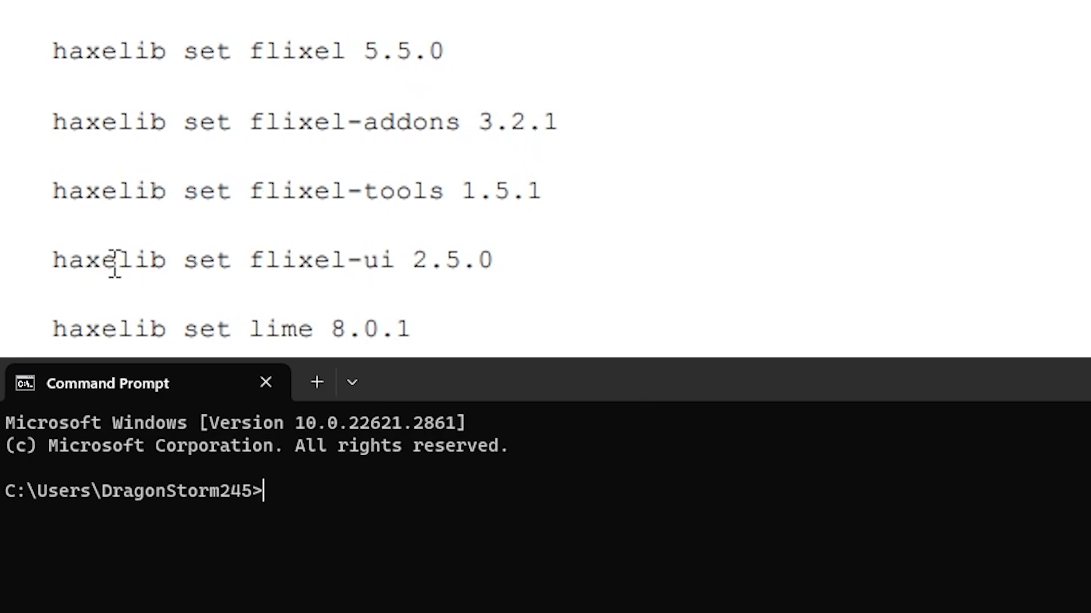
mouse_move(308, 546)
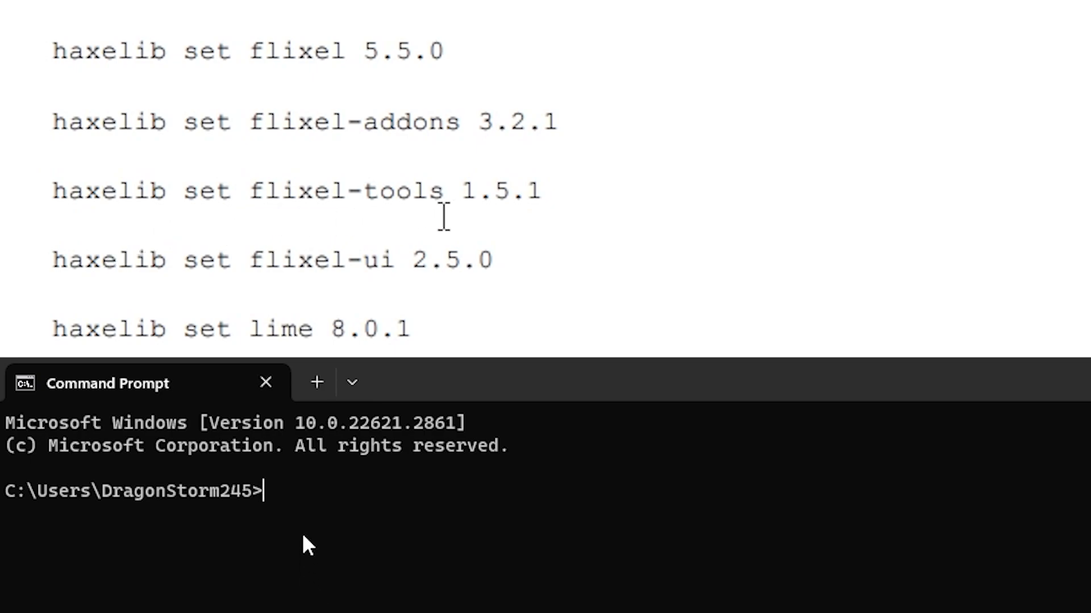
mouse_move(121, 316)
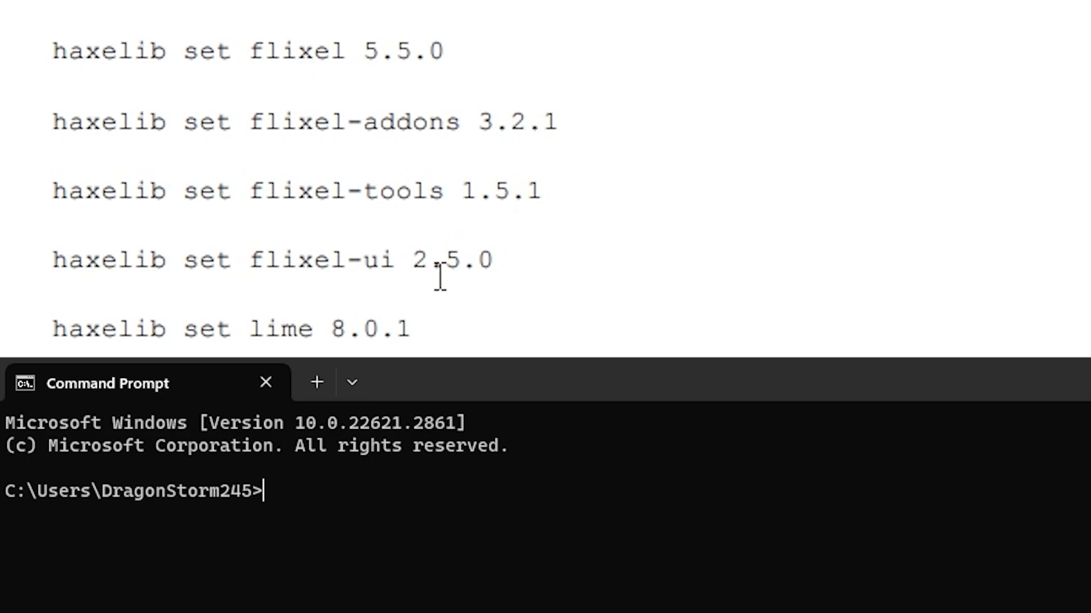
mouse_move(308, 547)
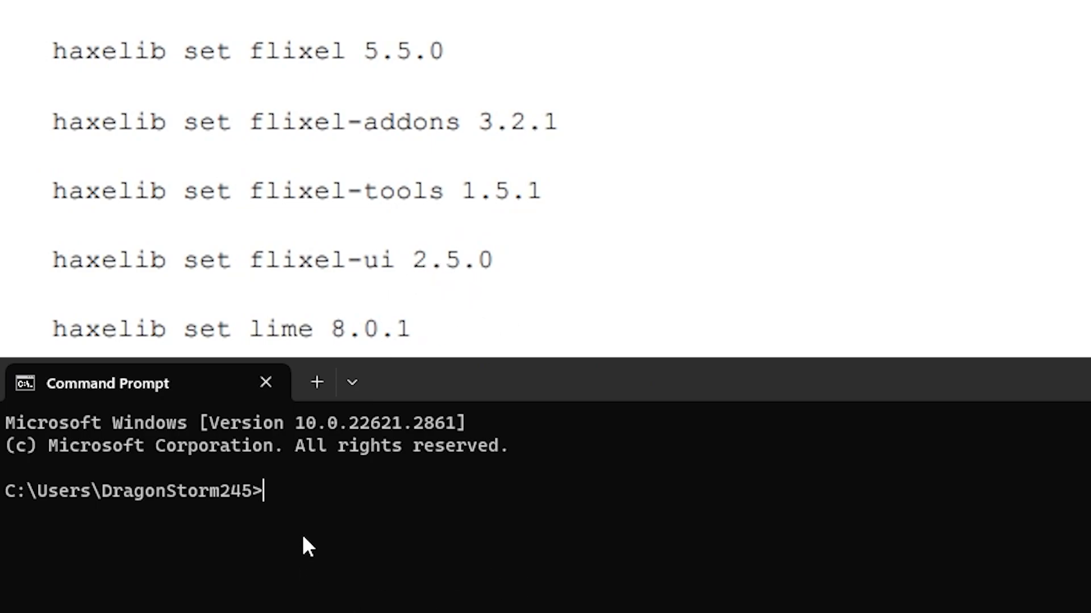
mouse_move(964, 467)
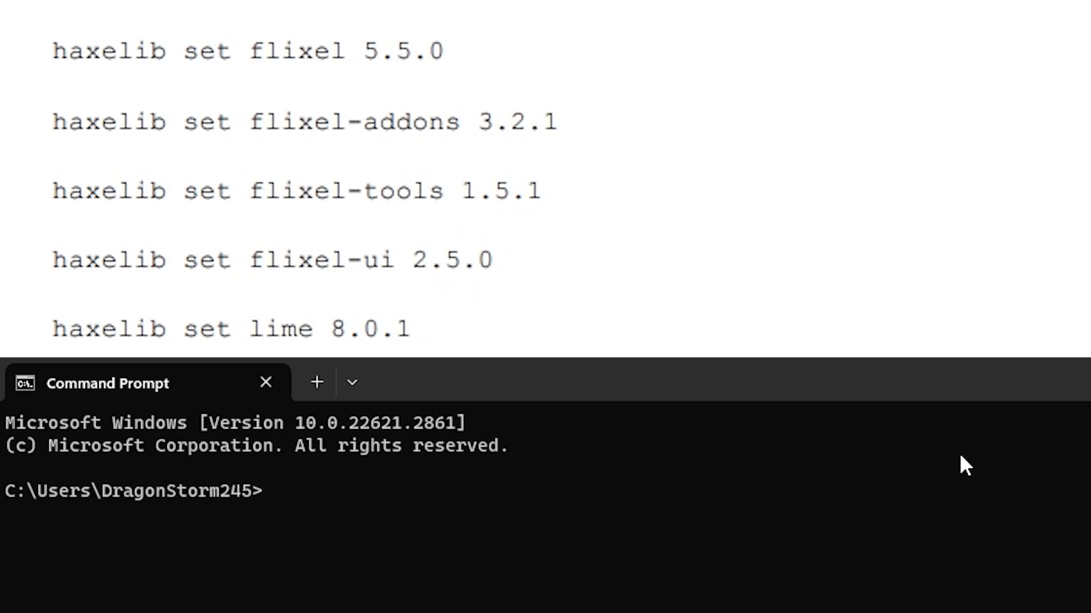
scroll("down", 3)
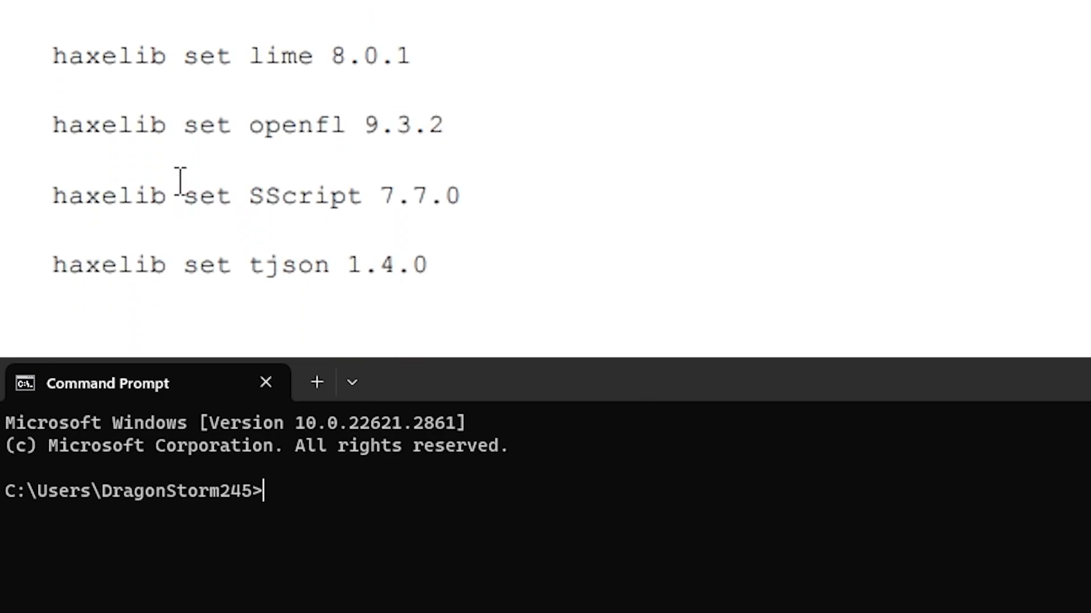
mouse_move(571, 167)
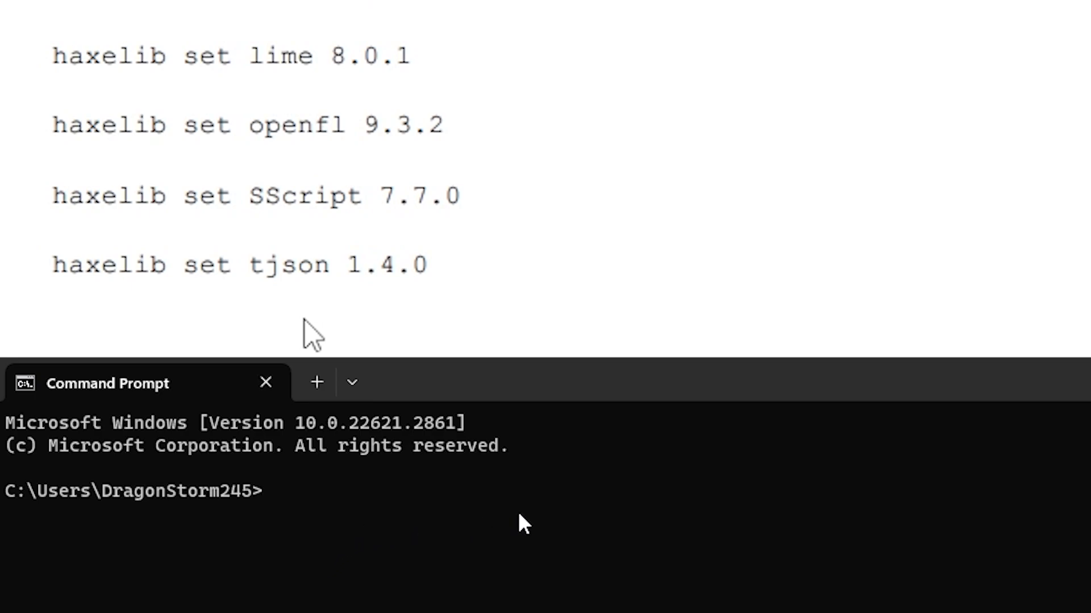
mouse_move(480, 250)
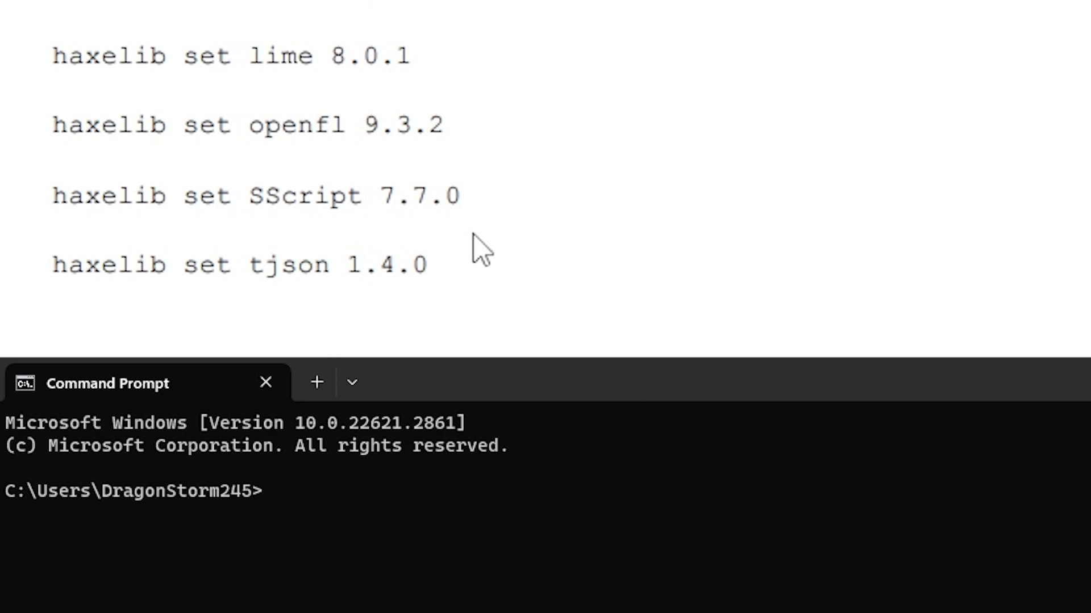
mouse_move(125, 331)
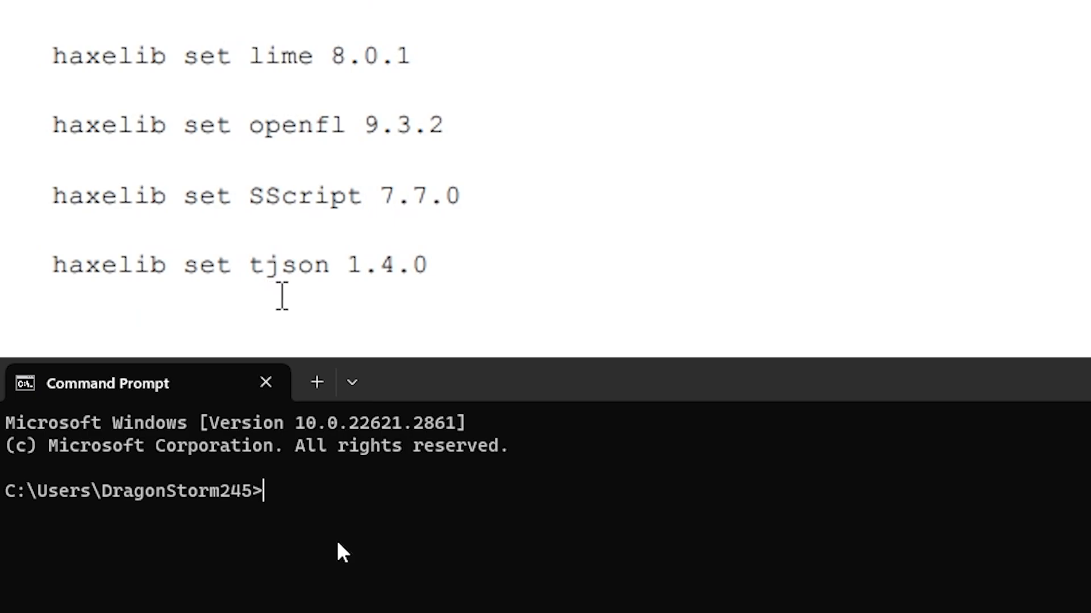
mouse_move(410, 312)
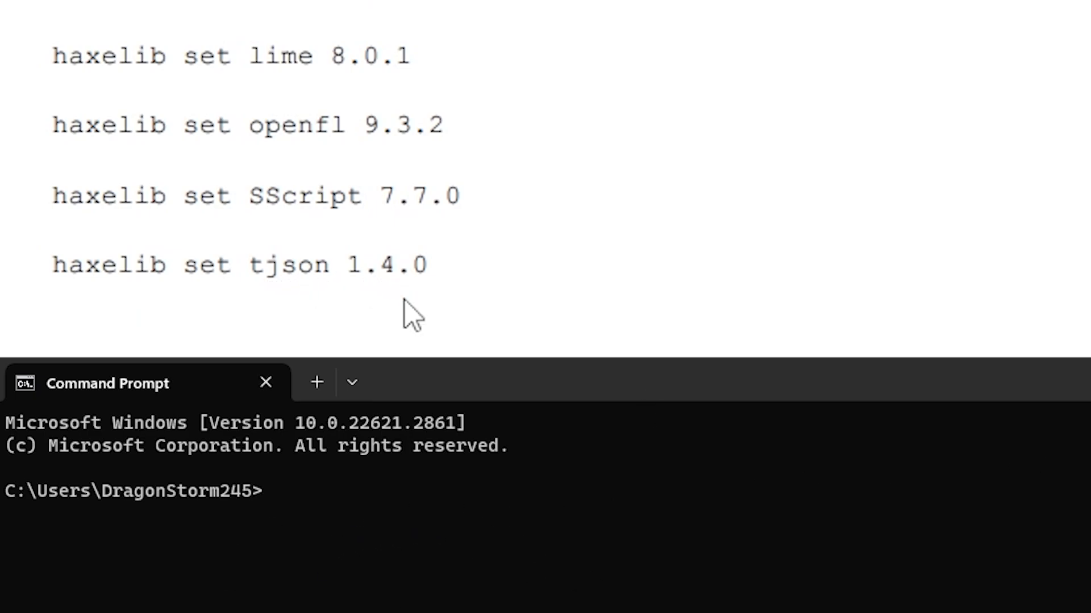
scroll("down", 3)
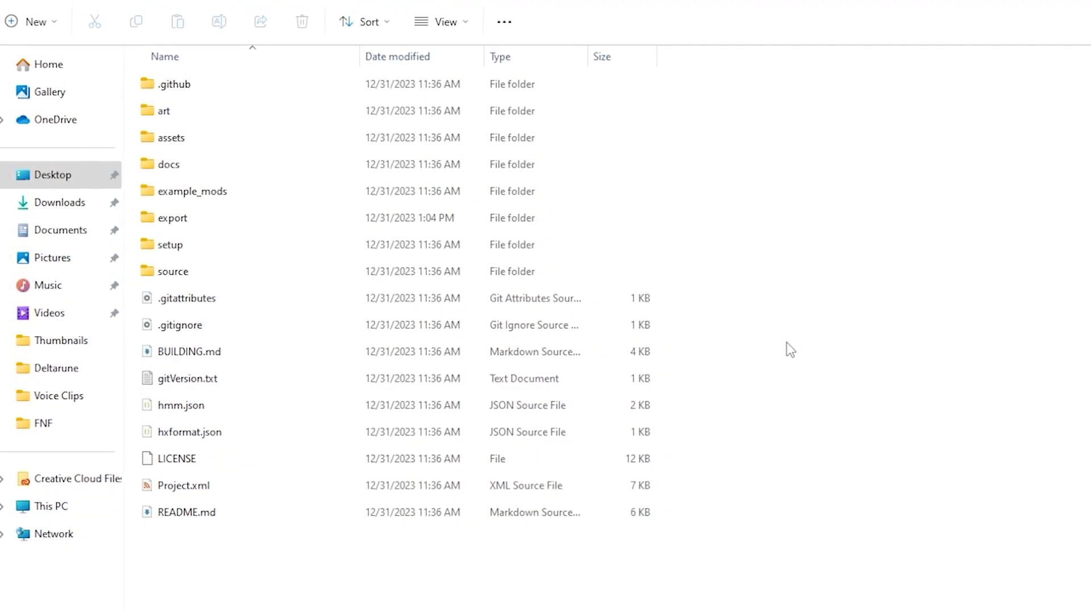
Step: Open a PowerShell terminal from the Psych Engine 0.7.2 folder's right-click menu
right_click(790, 349)
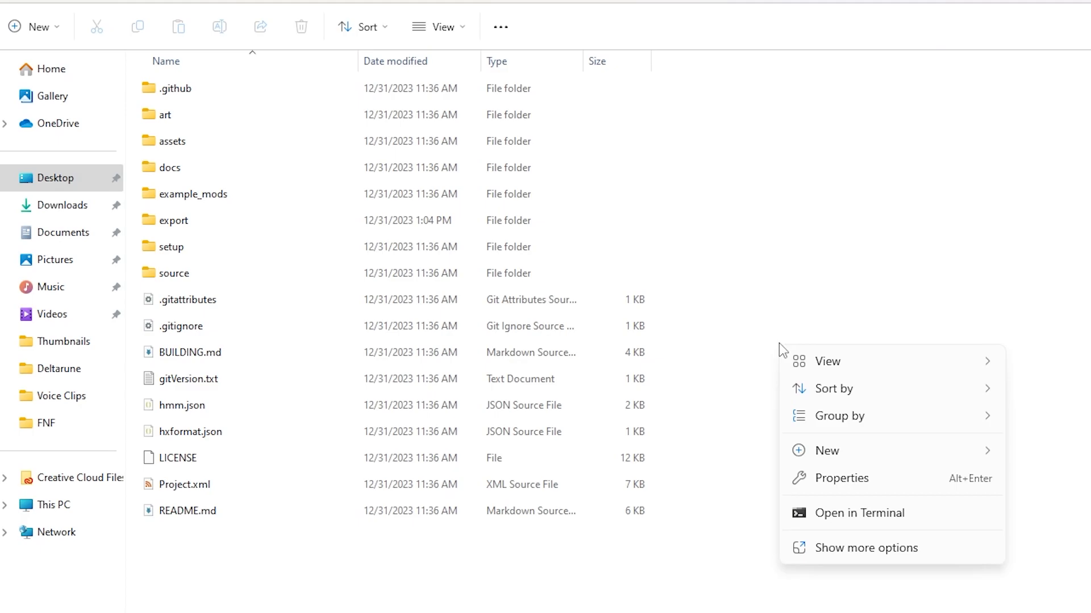
left_click(858, 514)
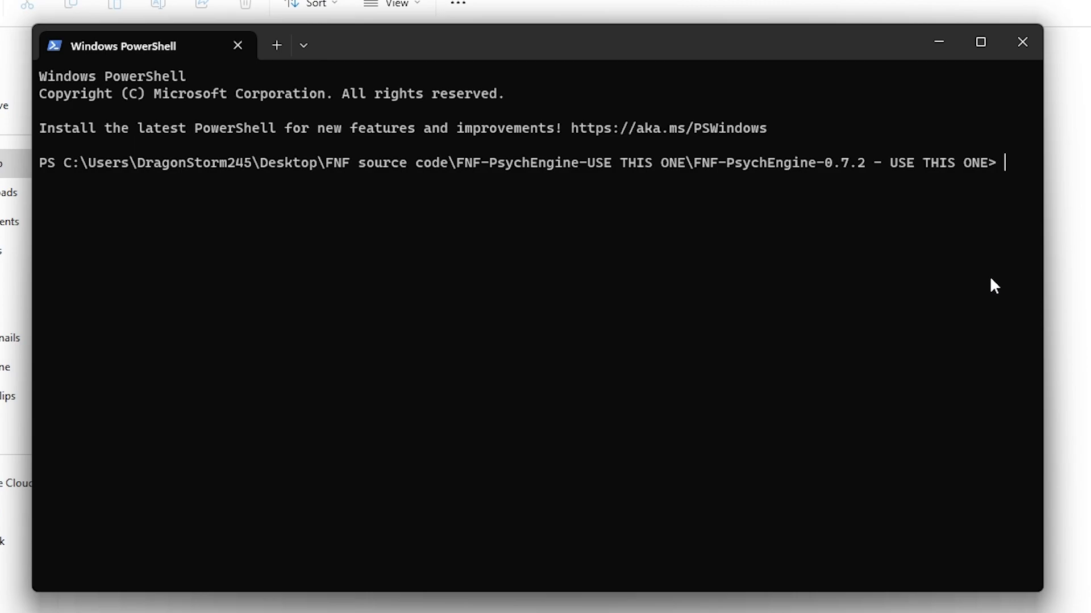
Step: Run 'lime test windows' to compile and launch the Psych Engine build
type("lime")
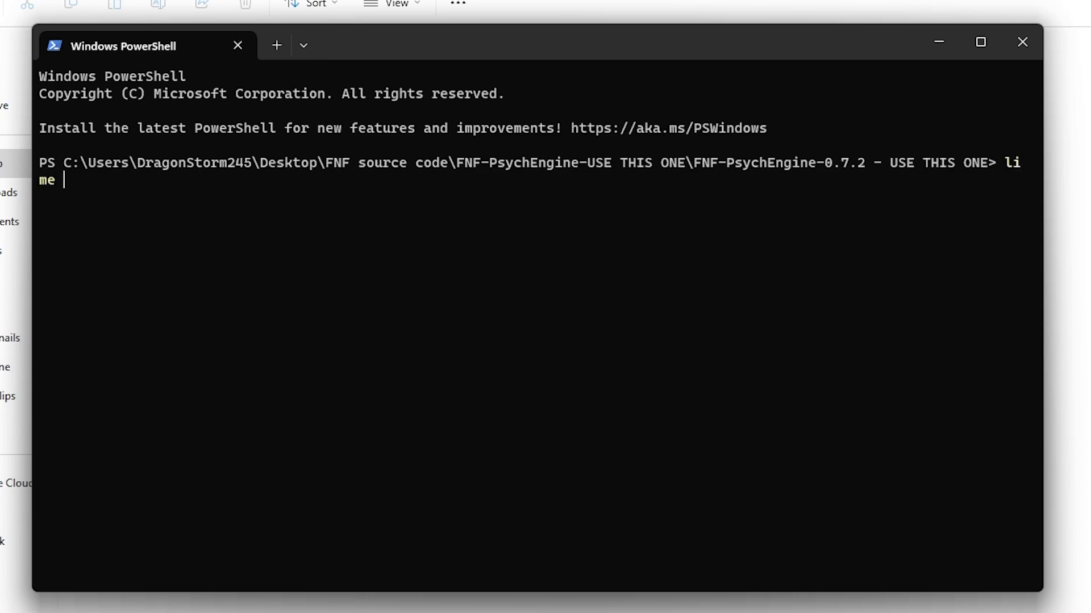
type("test win")
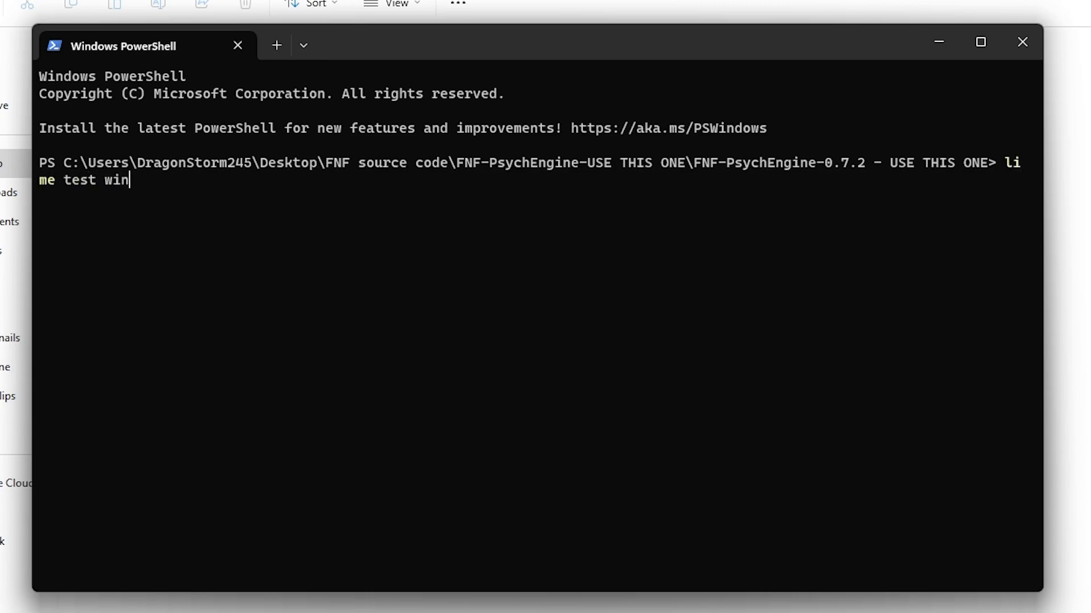
type("dows")
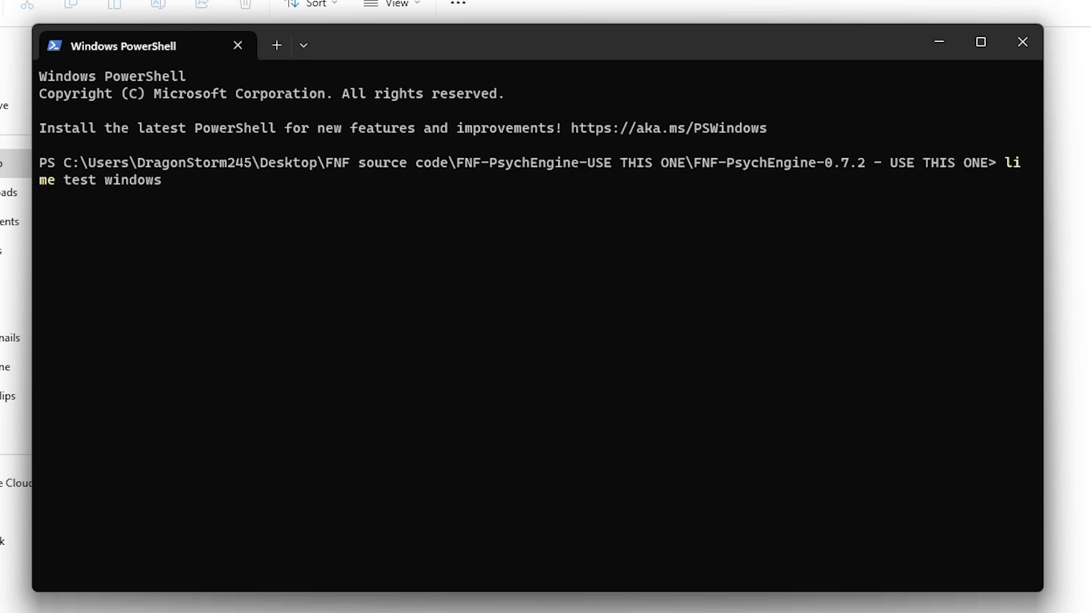
key("Return")
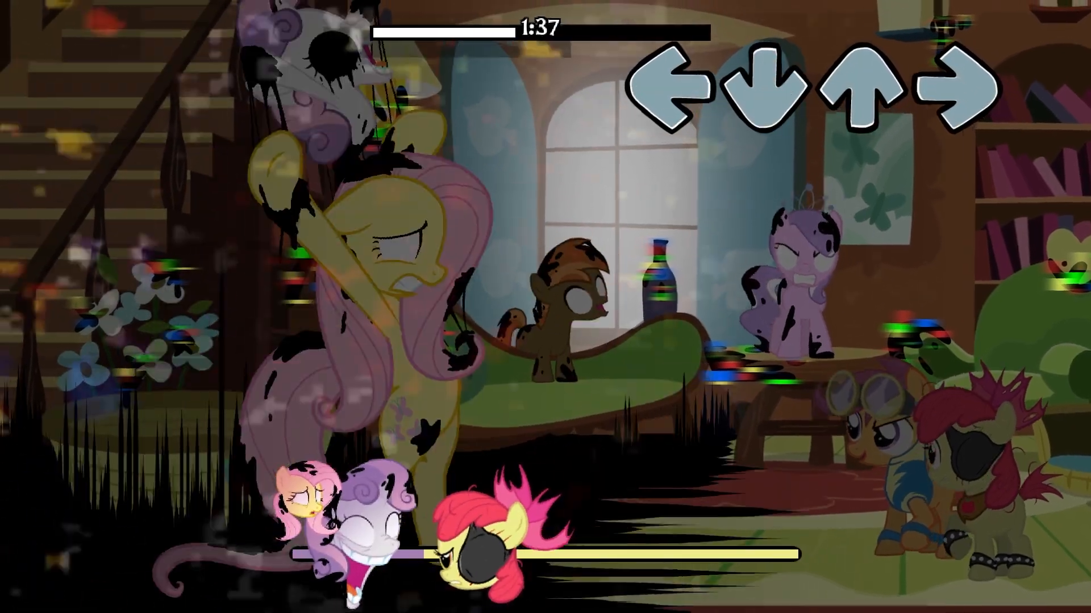
Step: Hit a note with the Left arrow while the mod song plays
key("Left")
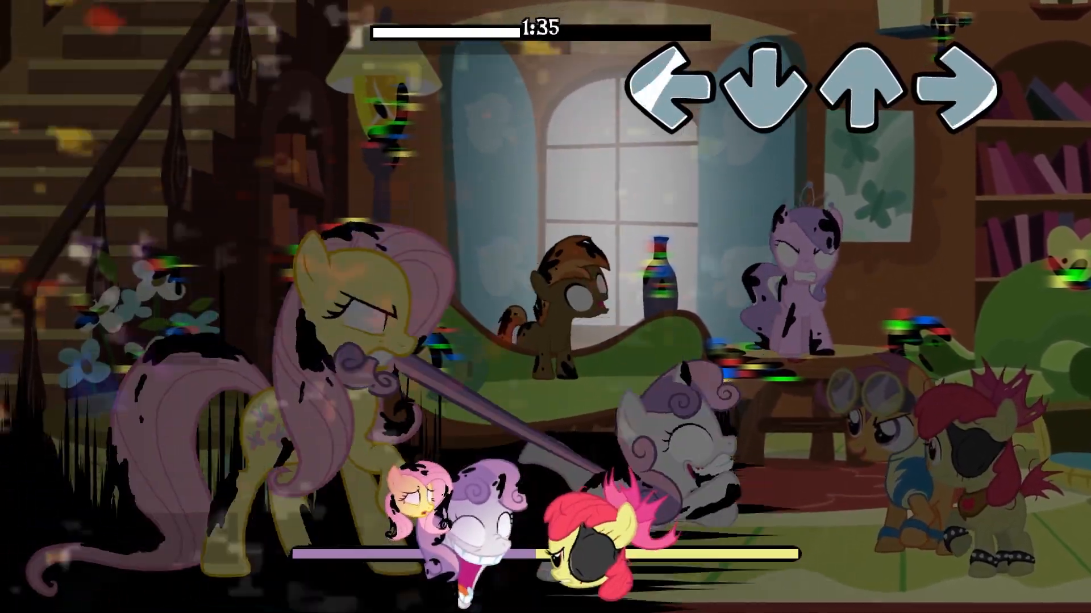